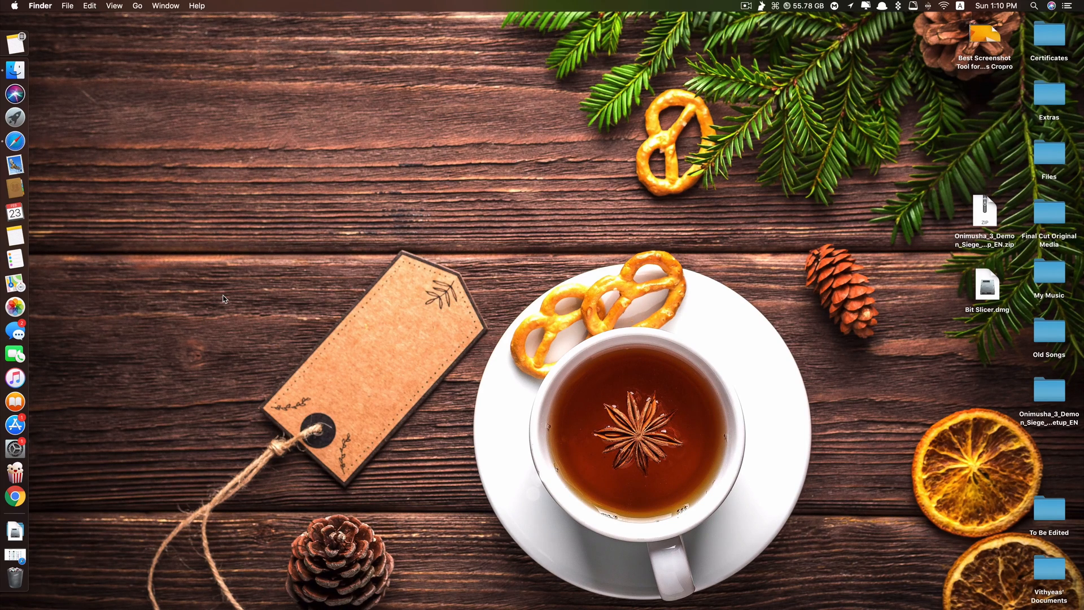
- Launch Safari from the Dock
left_click(16, 141)
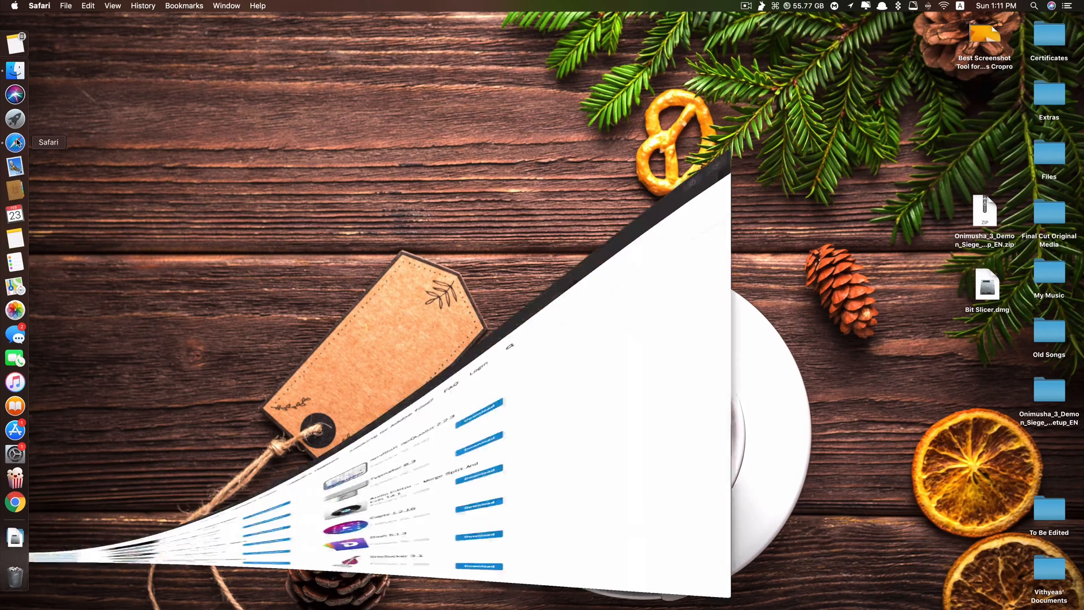
- Scroll the NMac.to Deskovery 3.3 post down to its Letsupload download host
left_click(14, 142)
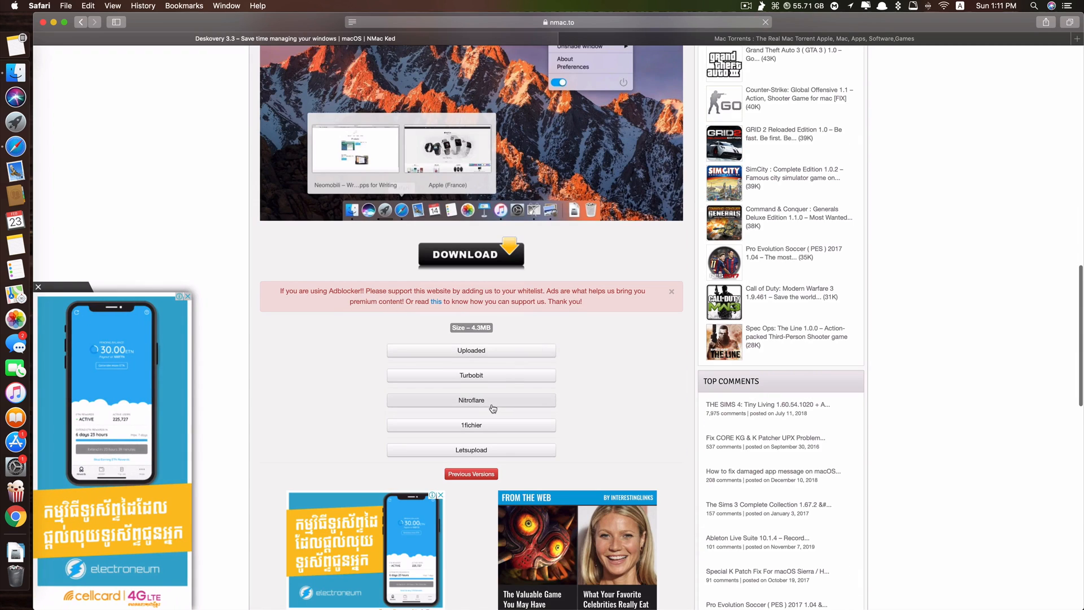
scroll("down", 3)
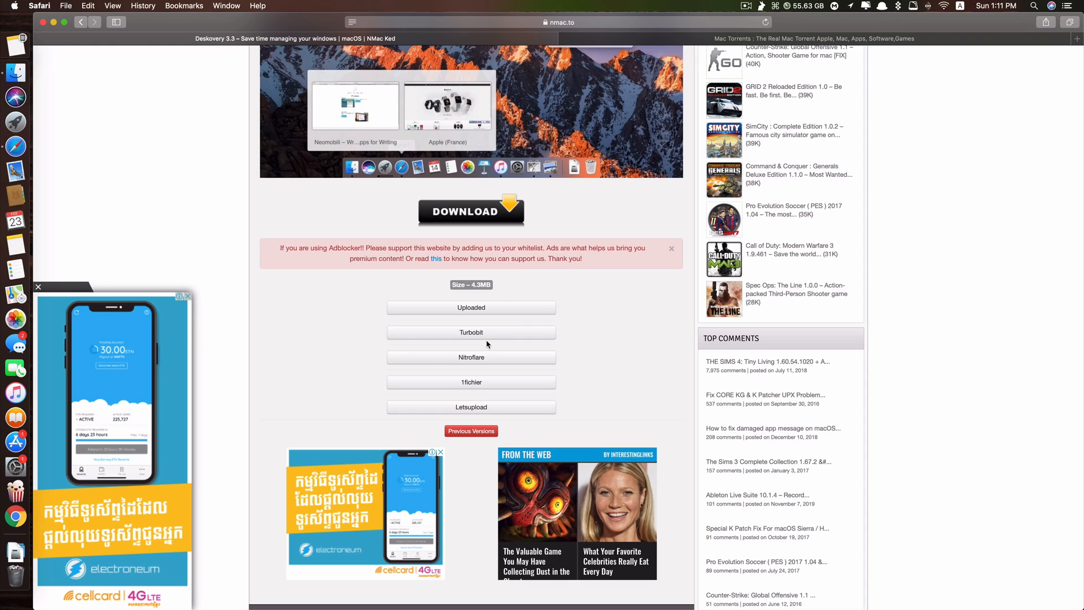
mouse_move(543, 397)
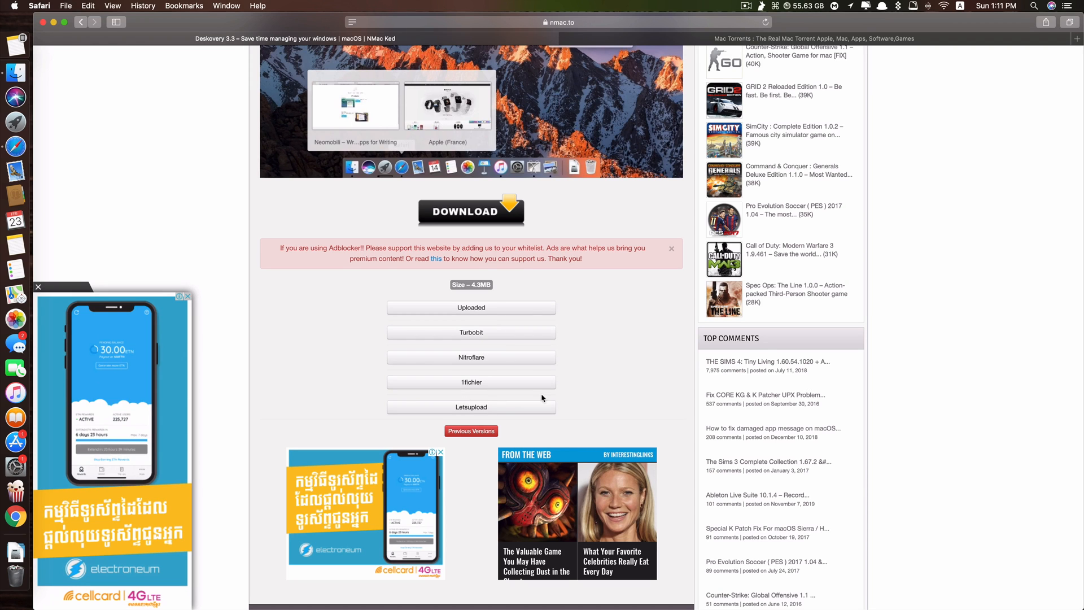
mouse_move(505, 412)
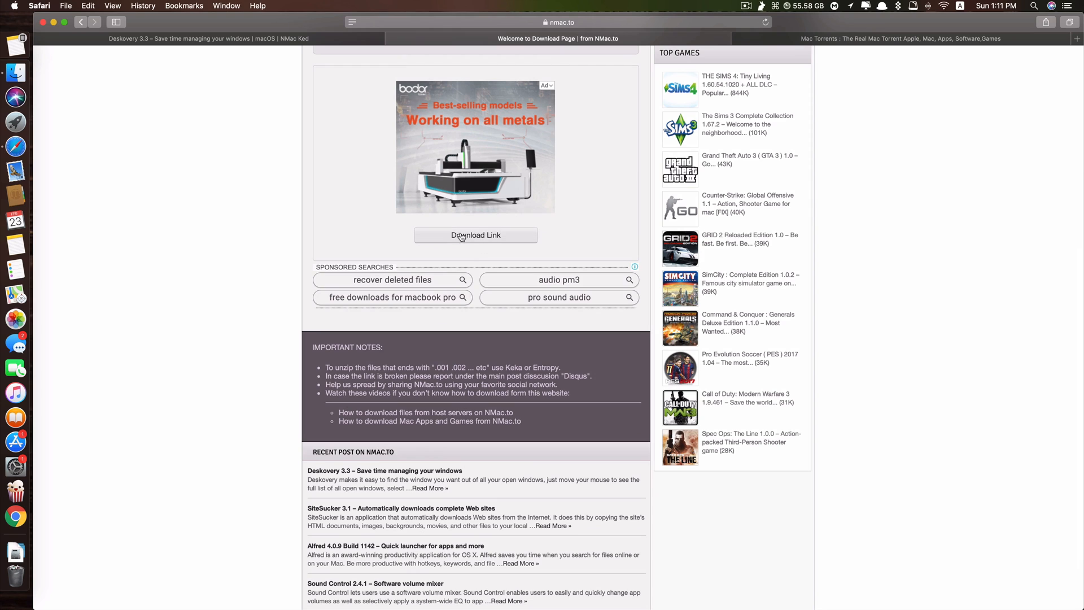
- Follow the download link to Letsupload and start downloading Nmac.to_deskov33.Zip
left_click(475, 235)
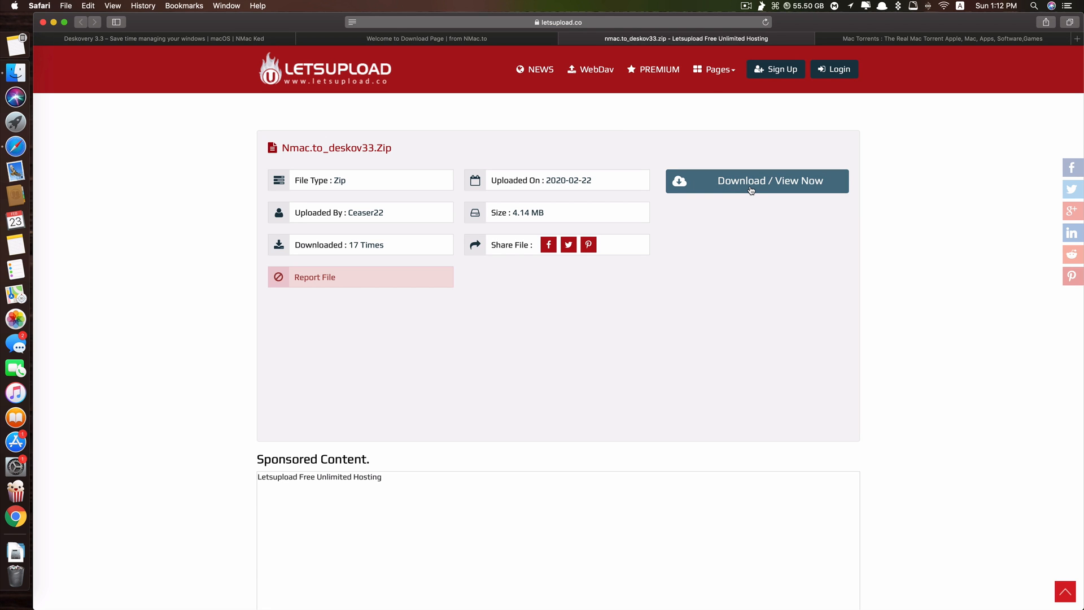
left_click(757, 181)
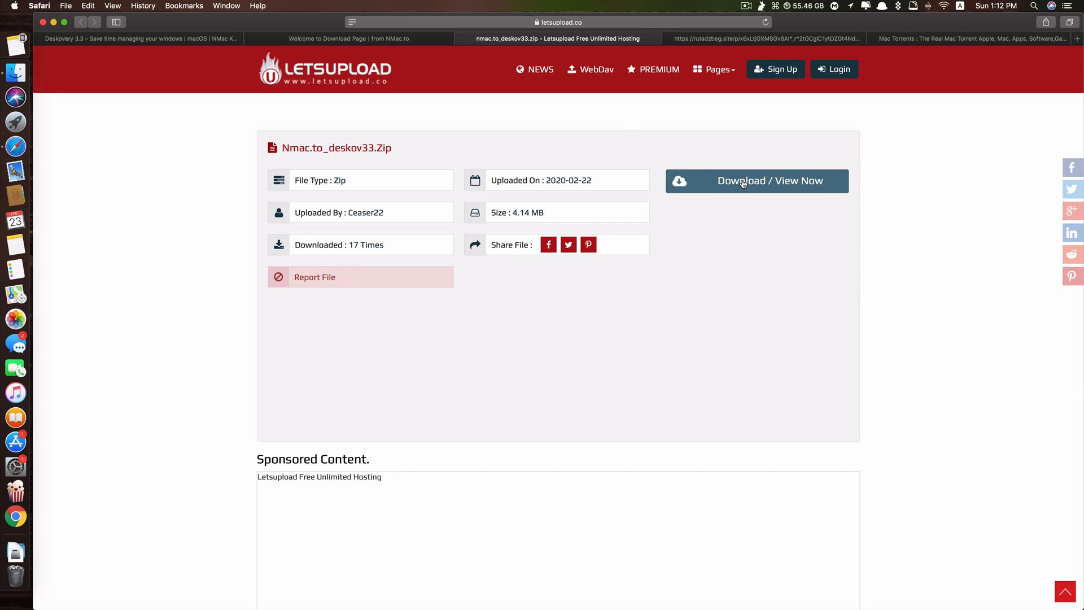
left_click(756, 181)
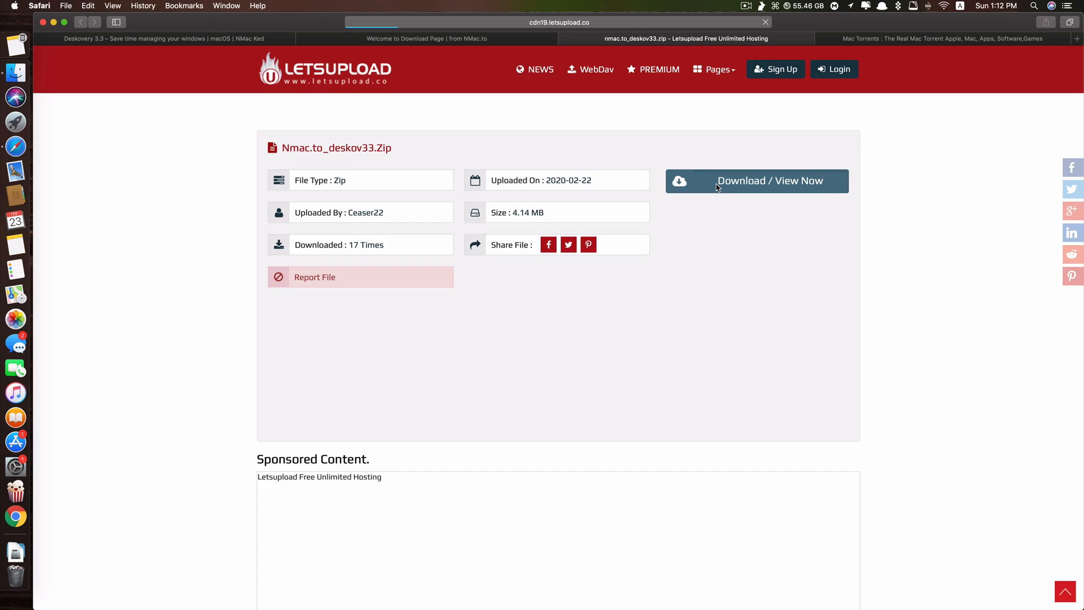
left_click(757, 180)
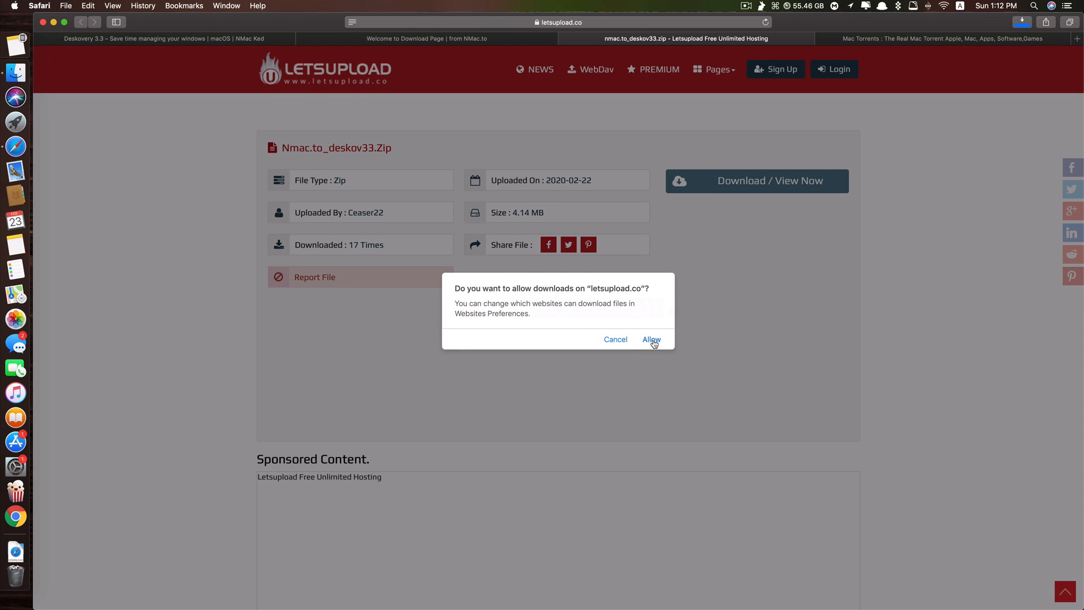
- Allow downloads from letsupload.co and accept the Deskovery licence agreement
left_click(651, 340)
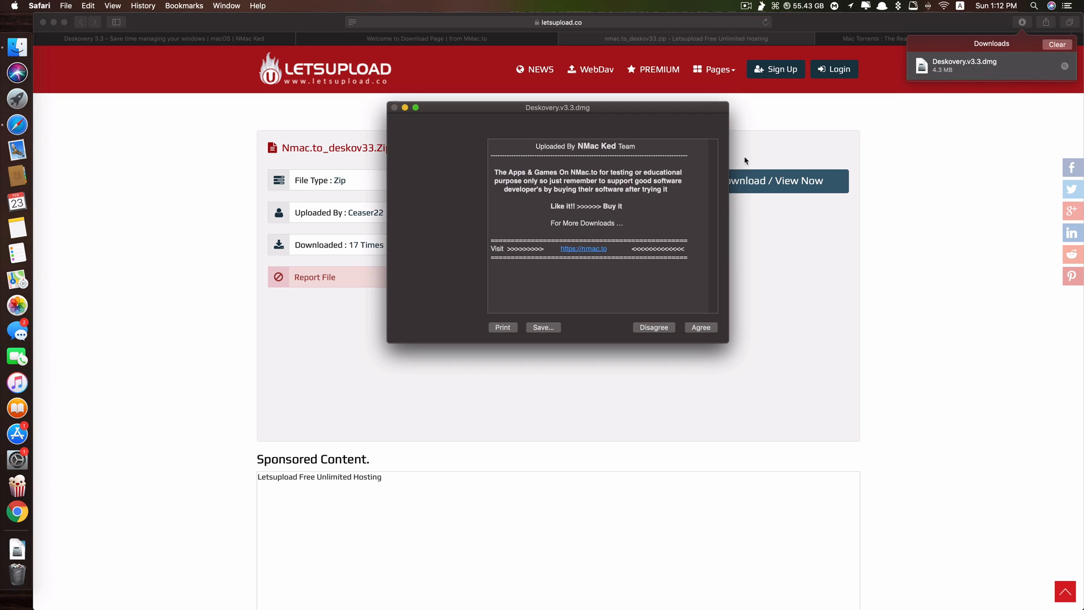
left_click(700, 327)
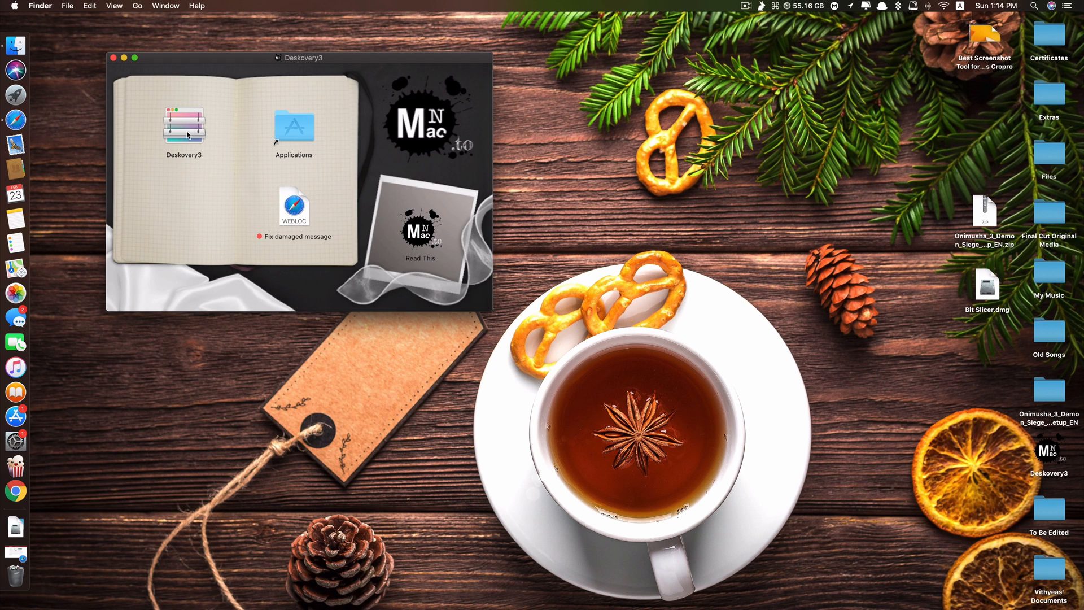
- Open Deskovery3 from the mounted disk image, triggering the unidentified-developer warning
left_click(183, 126)
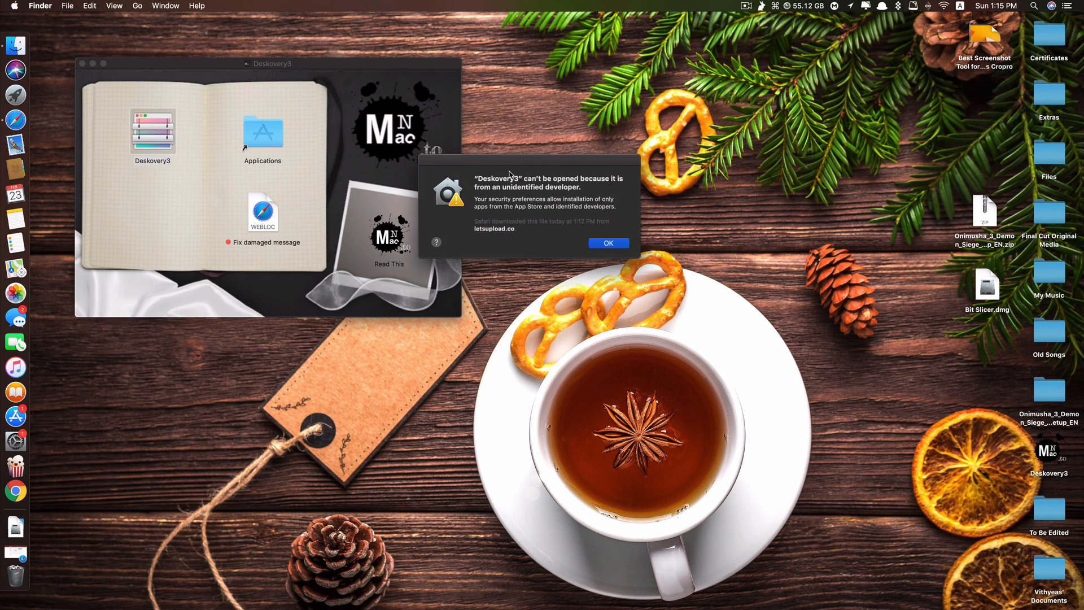
mouse_move(603, 188)
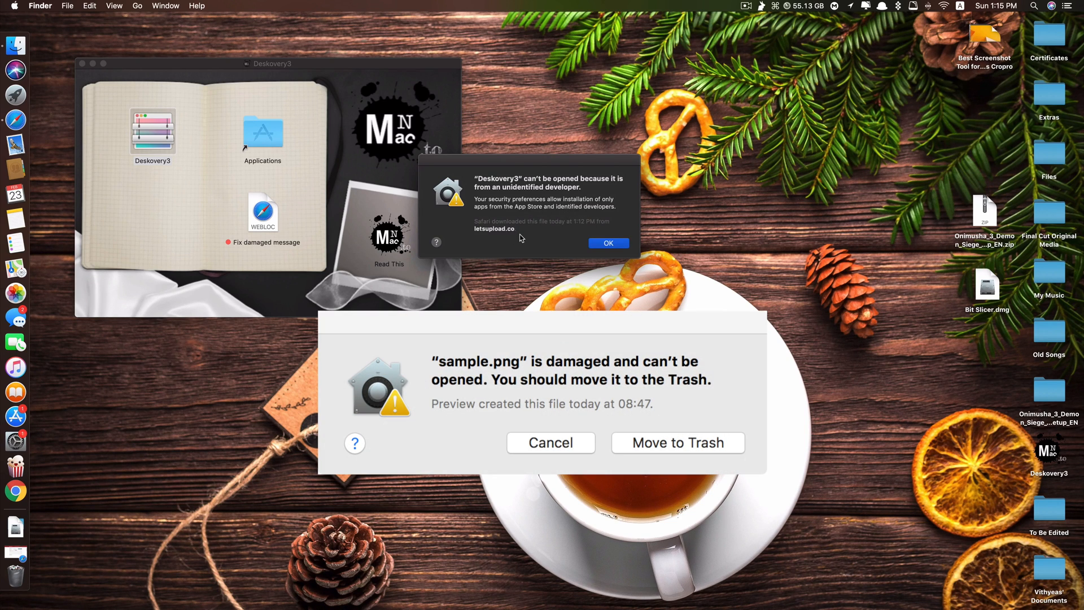
left_click(549, 442)
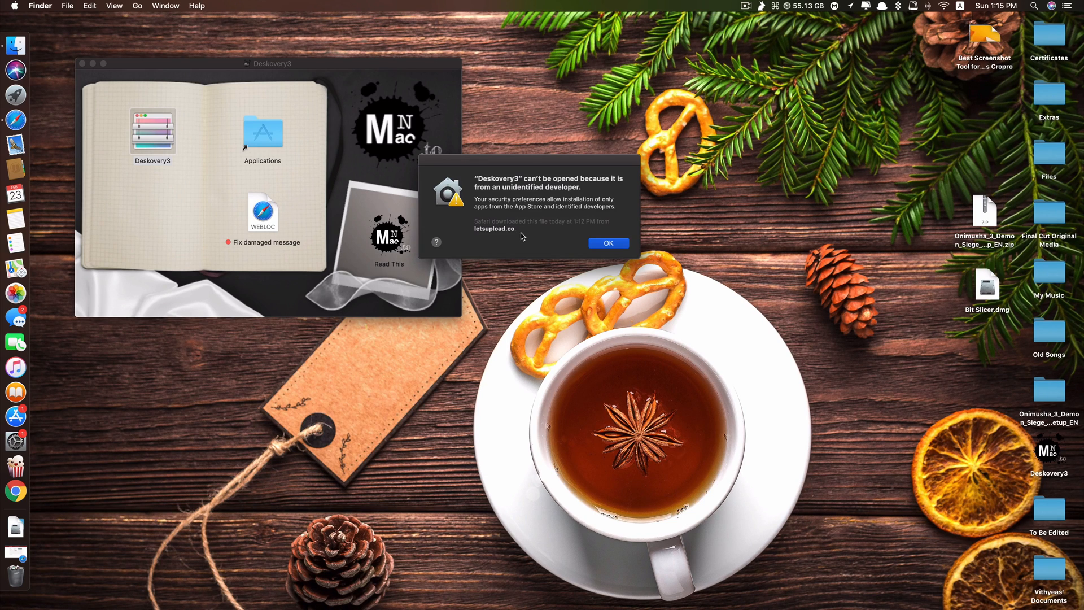
mouse_move(617, 249)
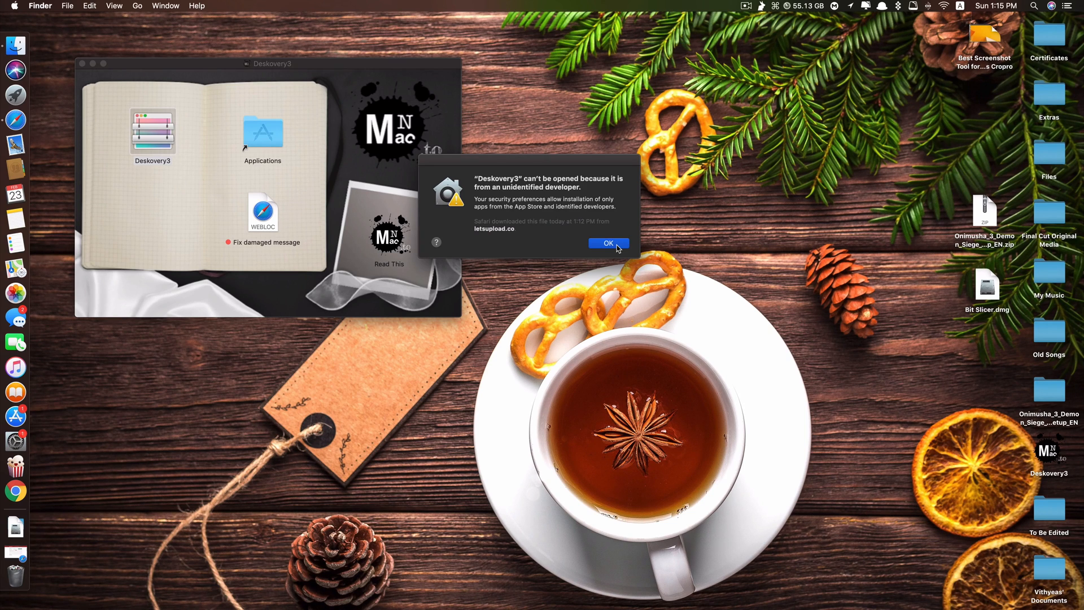
- Dismiss the warning and review allowed app sources in Security & Privacy
left_click(608, 242)
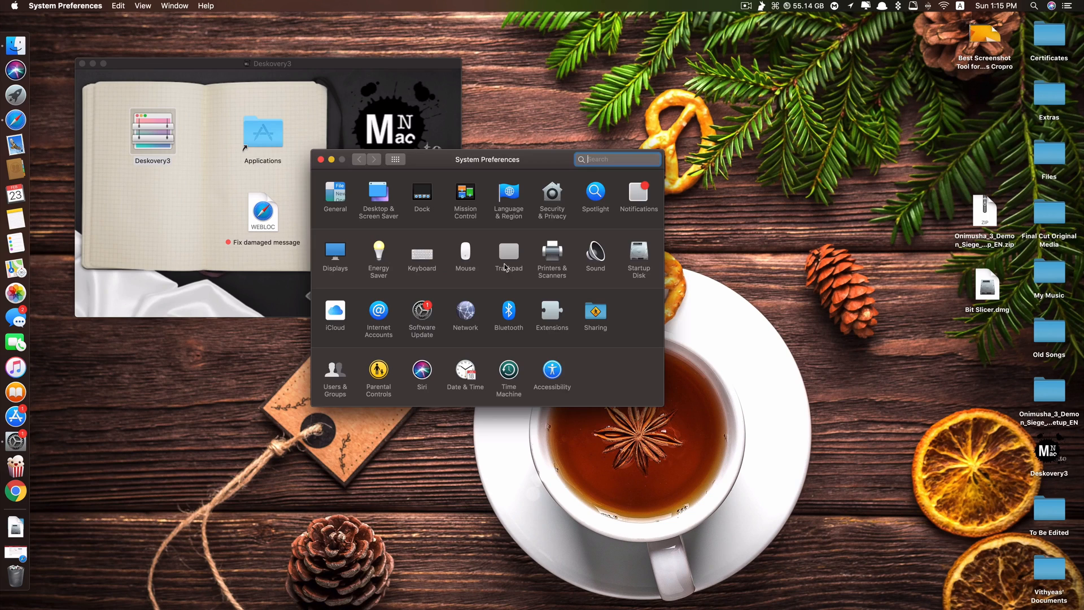
mouse_move(538, 229)
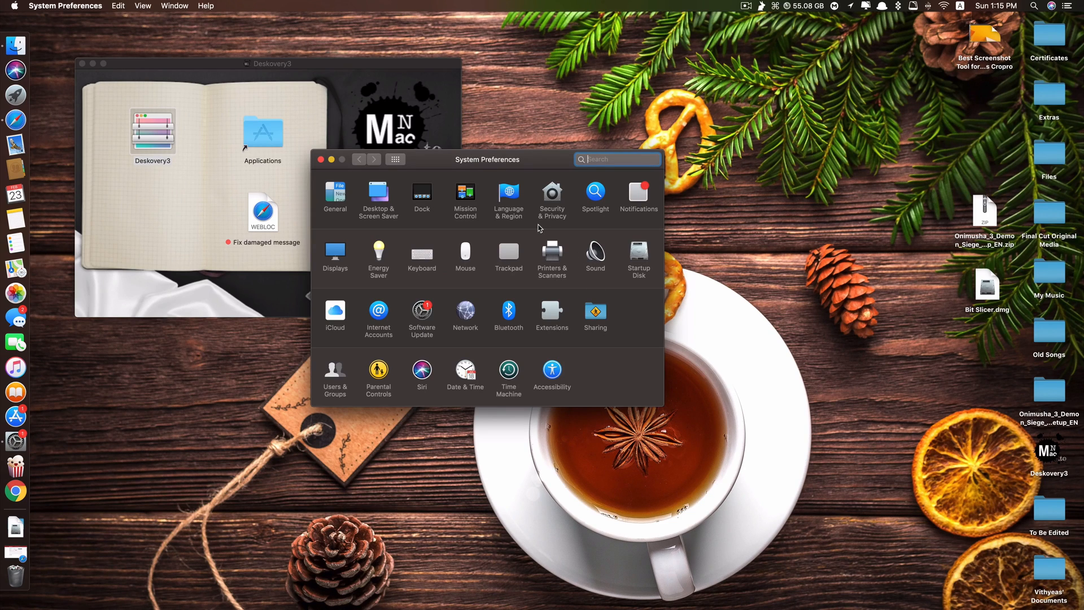
mouse_move(460, 179)
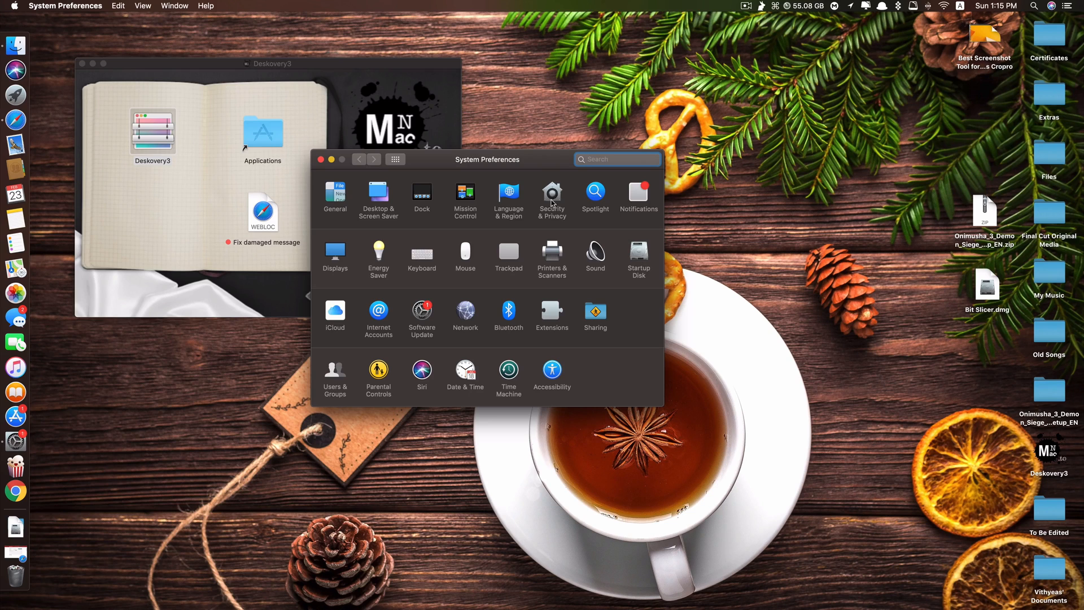
left_click(551, 195)
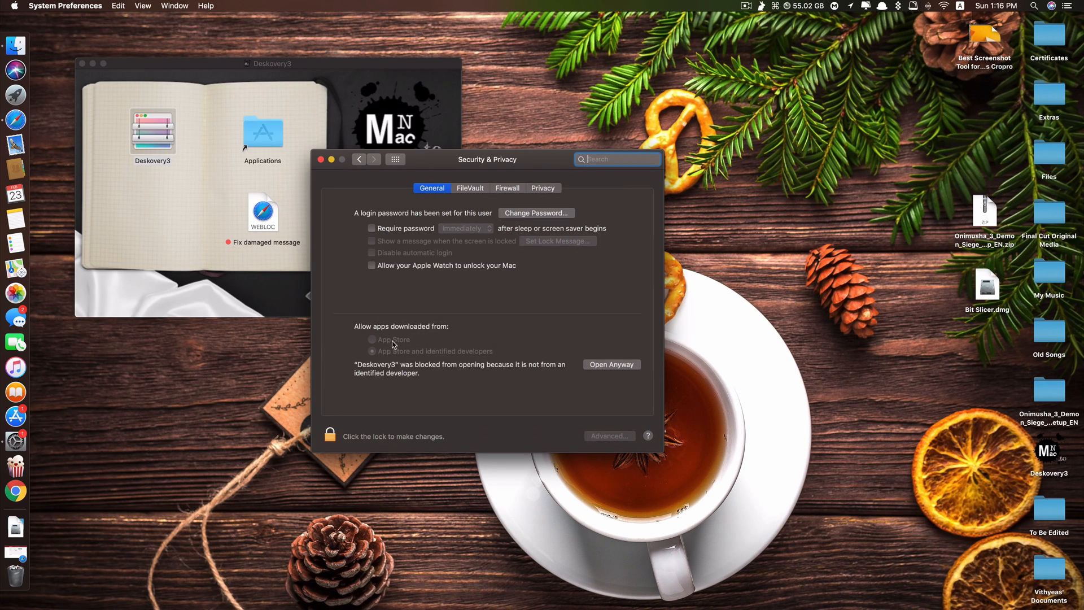
mouse_move(409, 352)
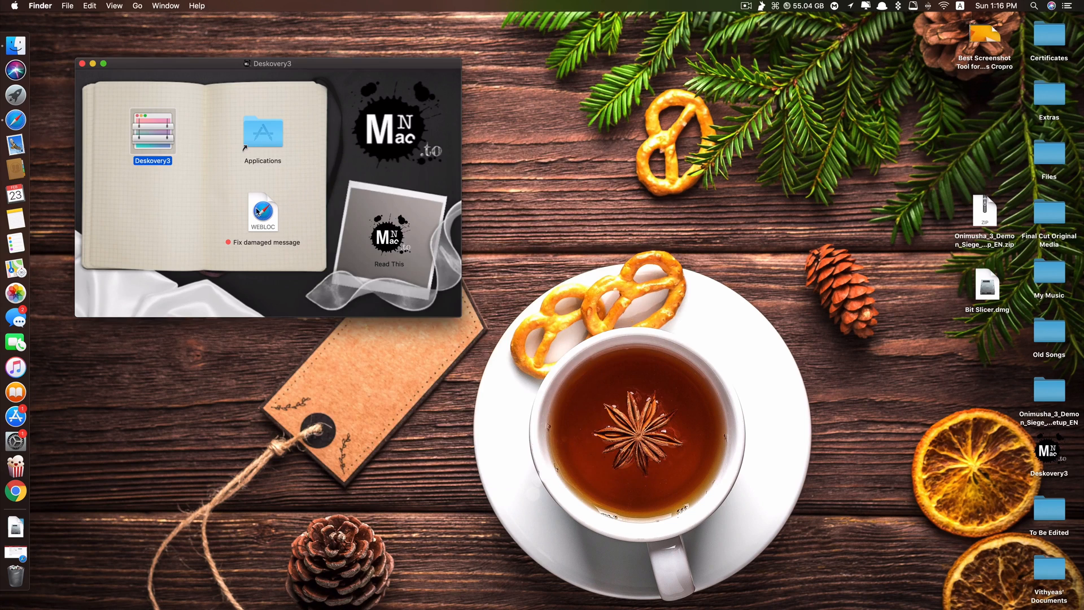
mouse_move(185, 164)
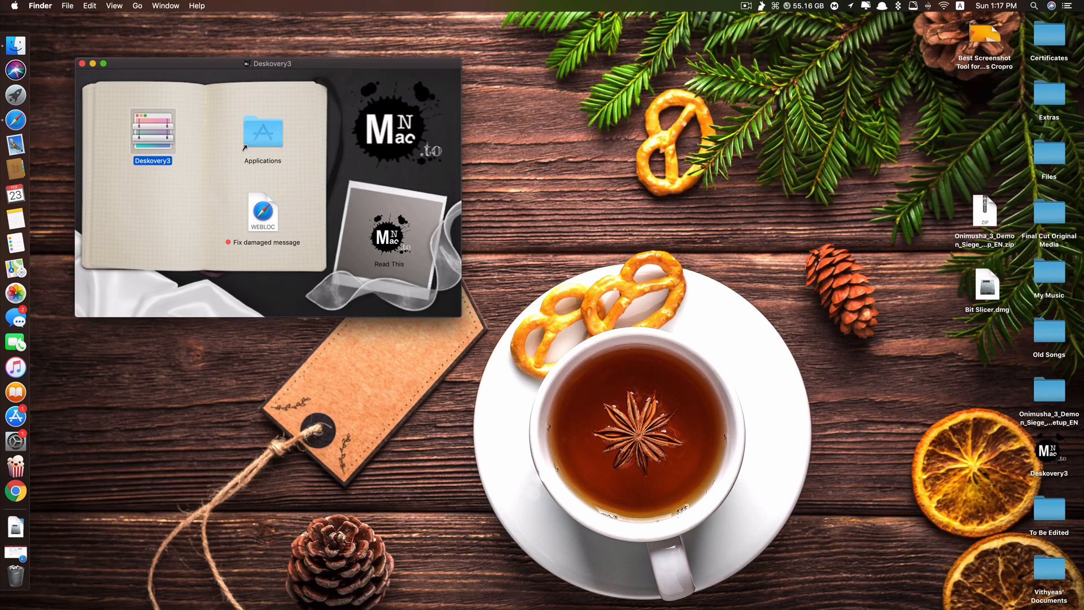
left_click(131, 425)
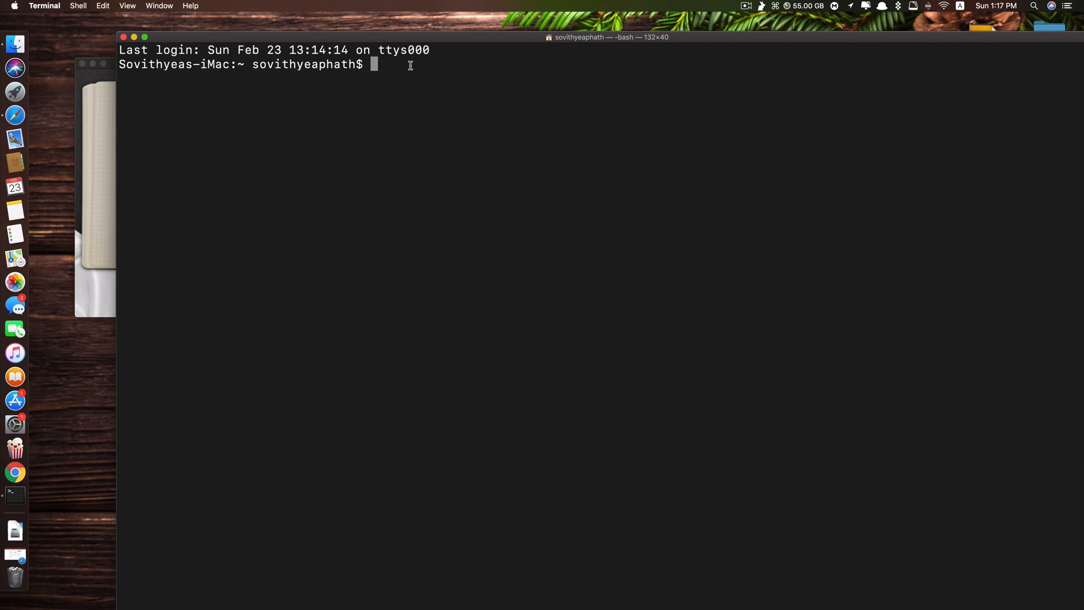
- Run 'sudo spctl --master-disable' in Terminal to turn off Gatekeeper
type("sudo")
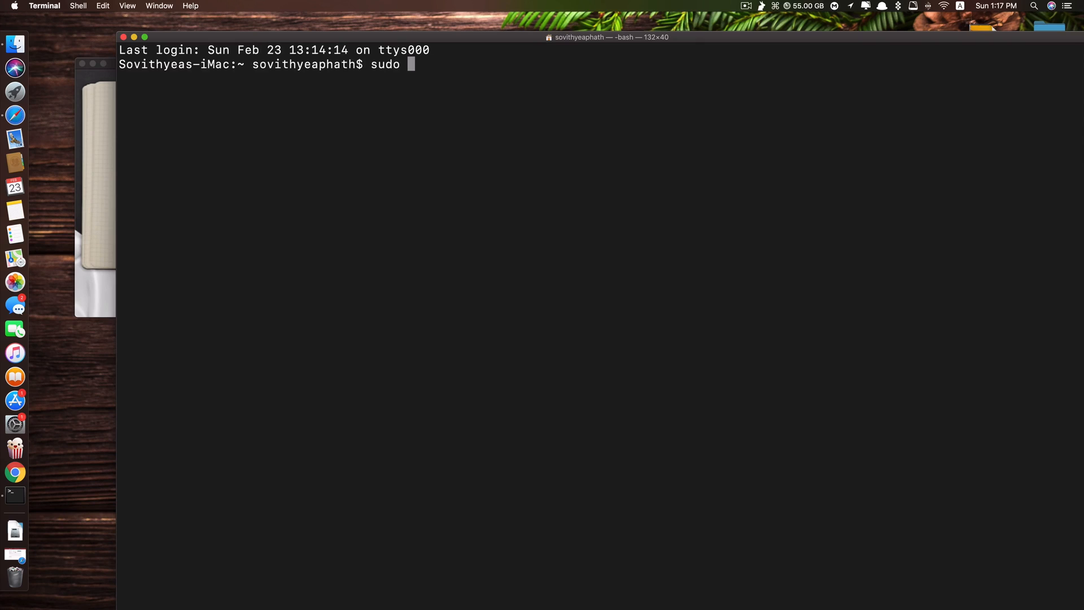
type("spctl")
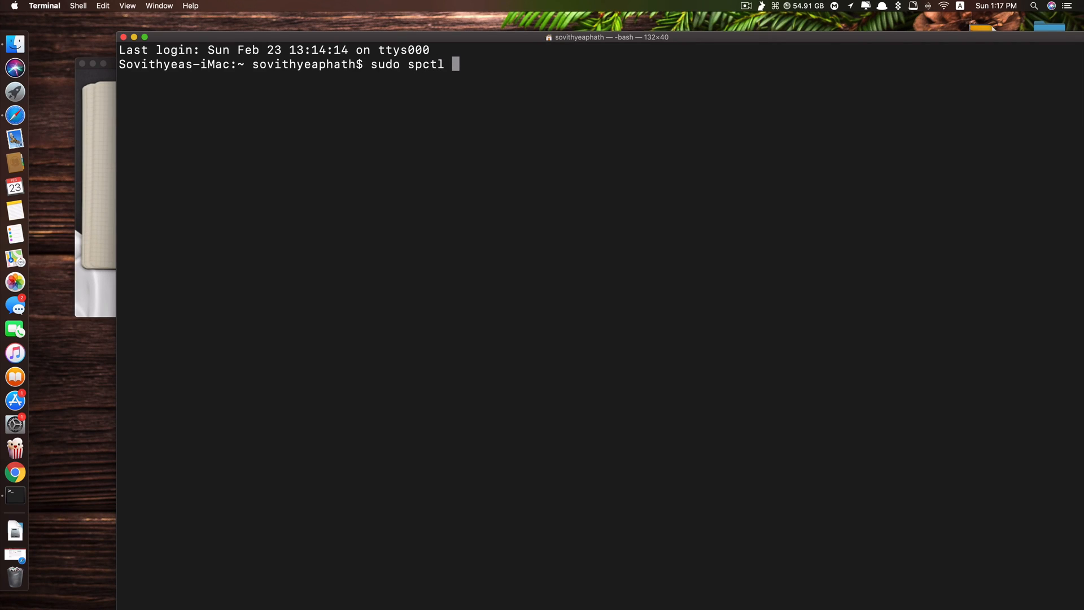
type("--mast")
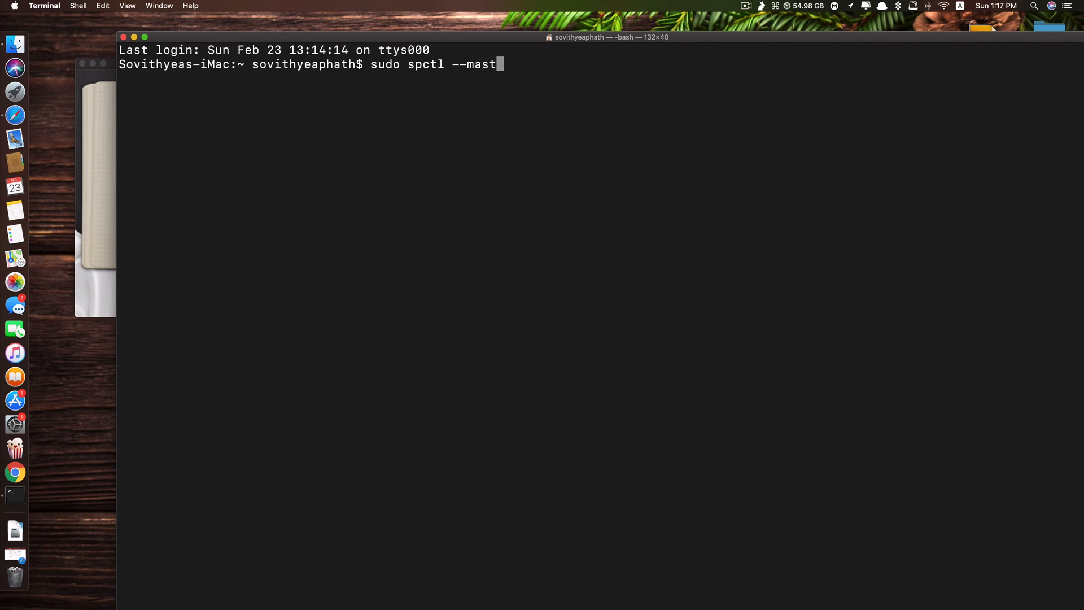
type("er-di")
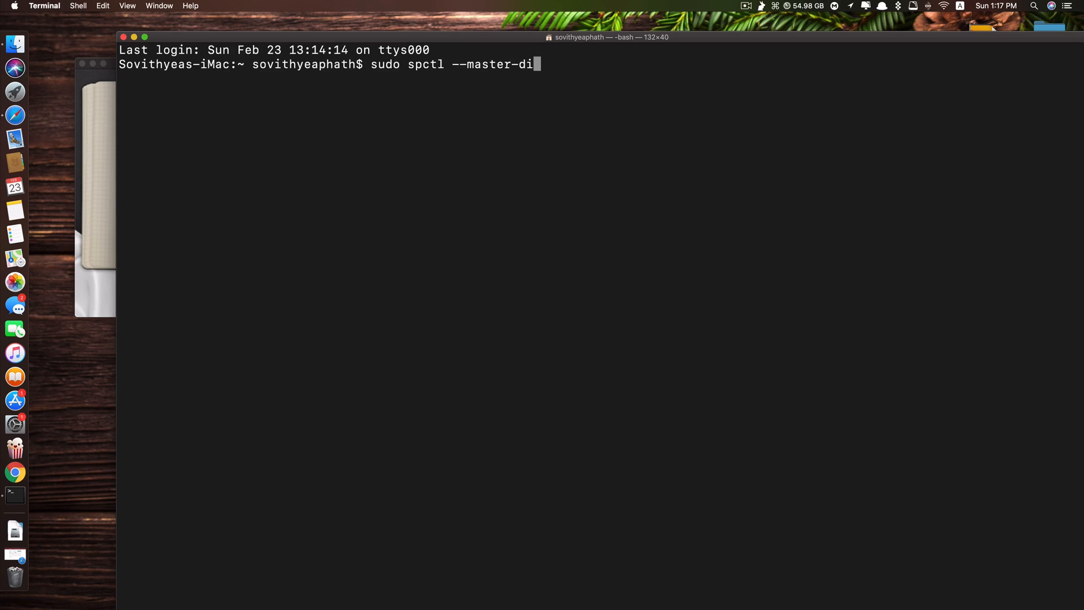
key("Return")
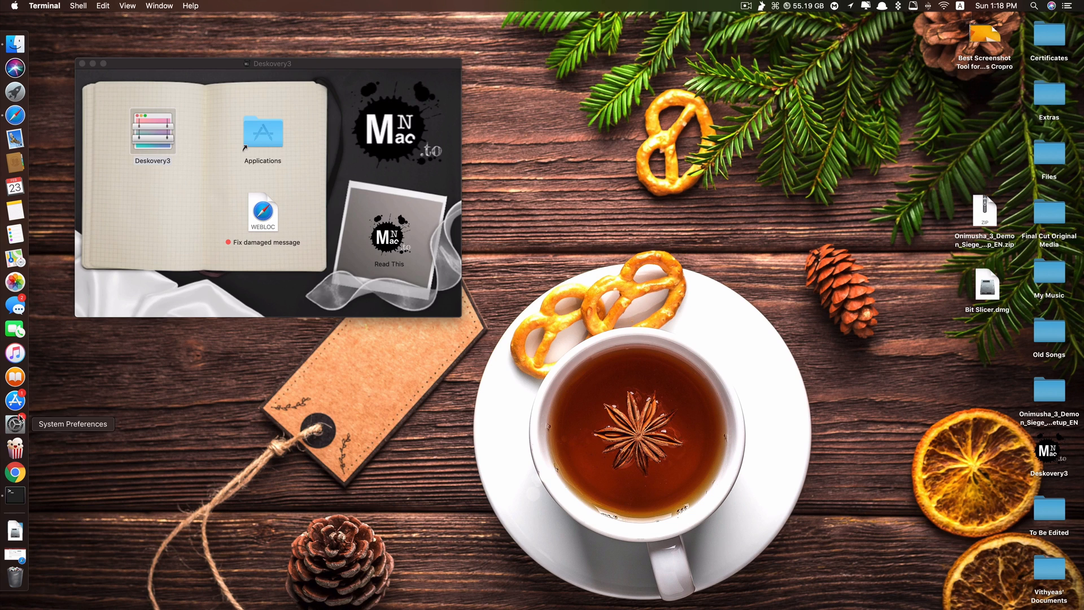
left_click(15, 424)
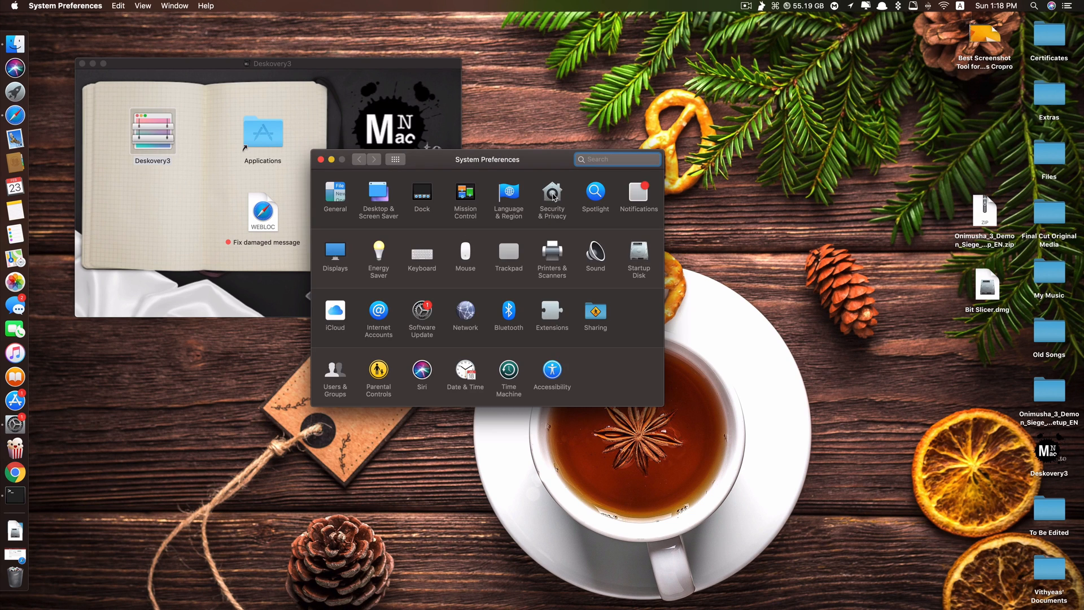
left_click(551, 196)
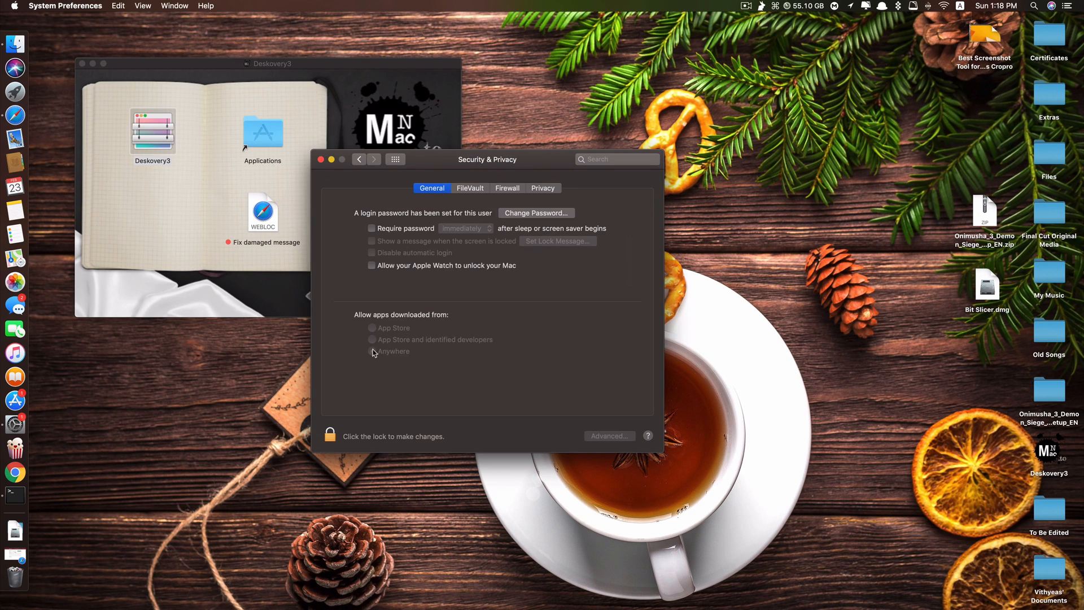
left_click(373, 351)
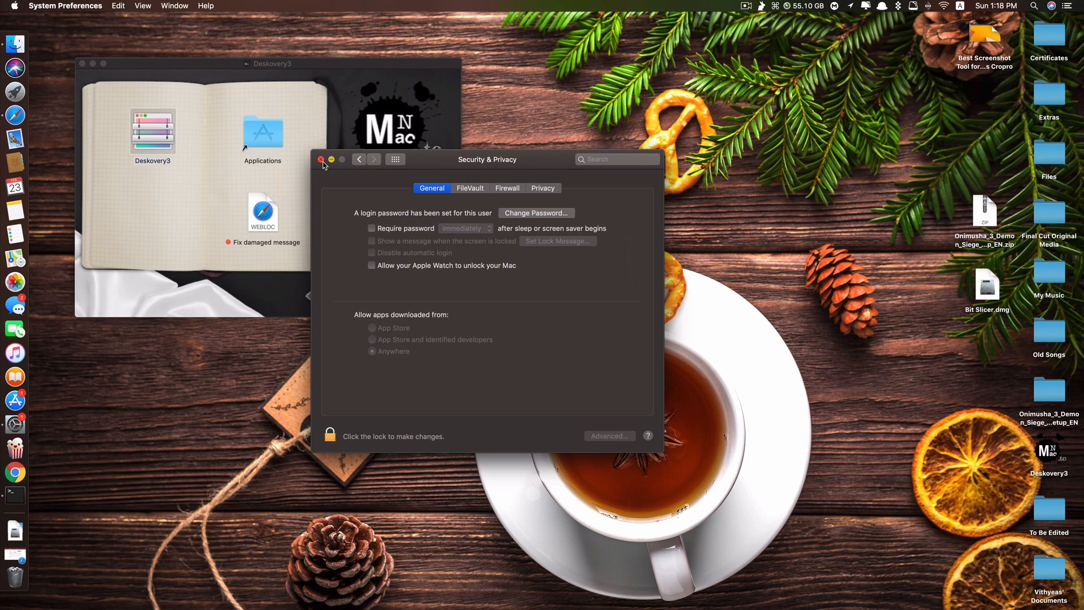
left_click(320, 159)
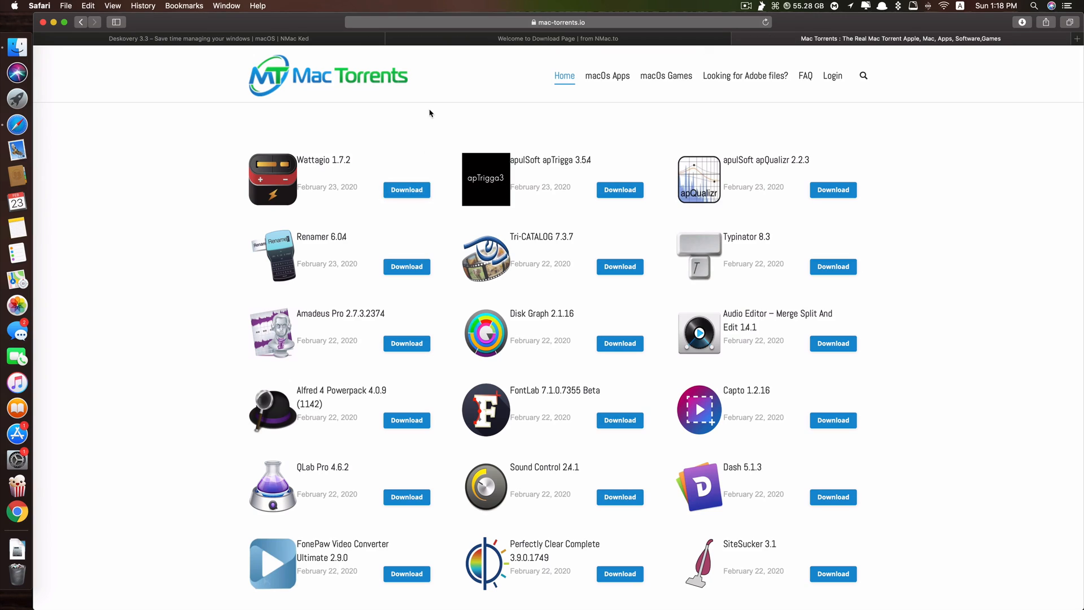
mouse_move(283, 163)
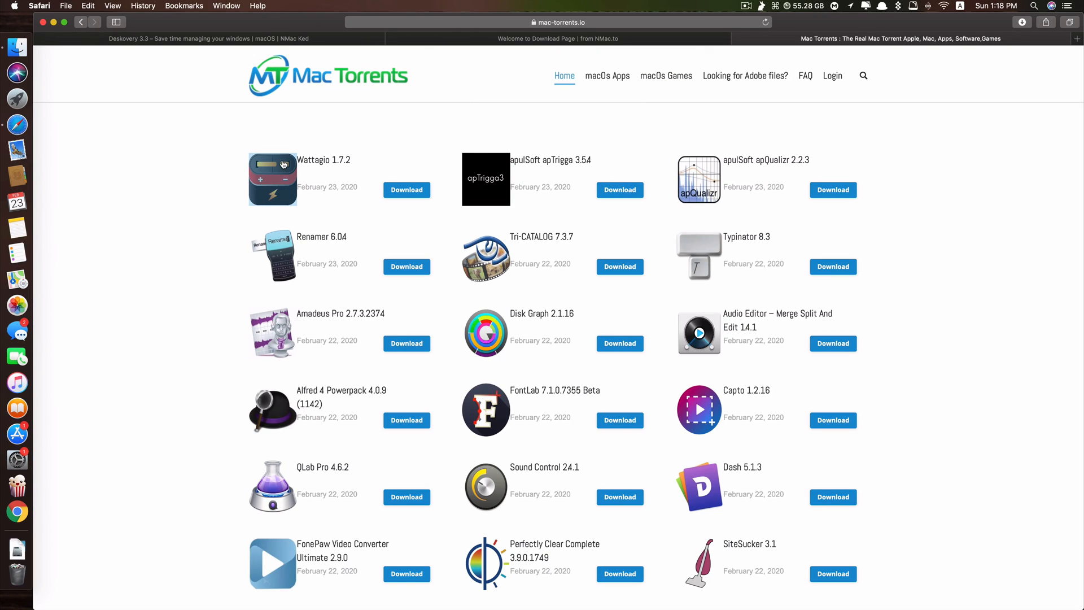
- Open Wattagio 1.7.2 in a new tab and download its torrent file
right_click(272, 178)
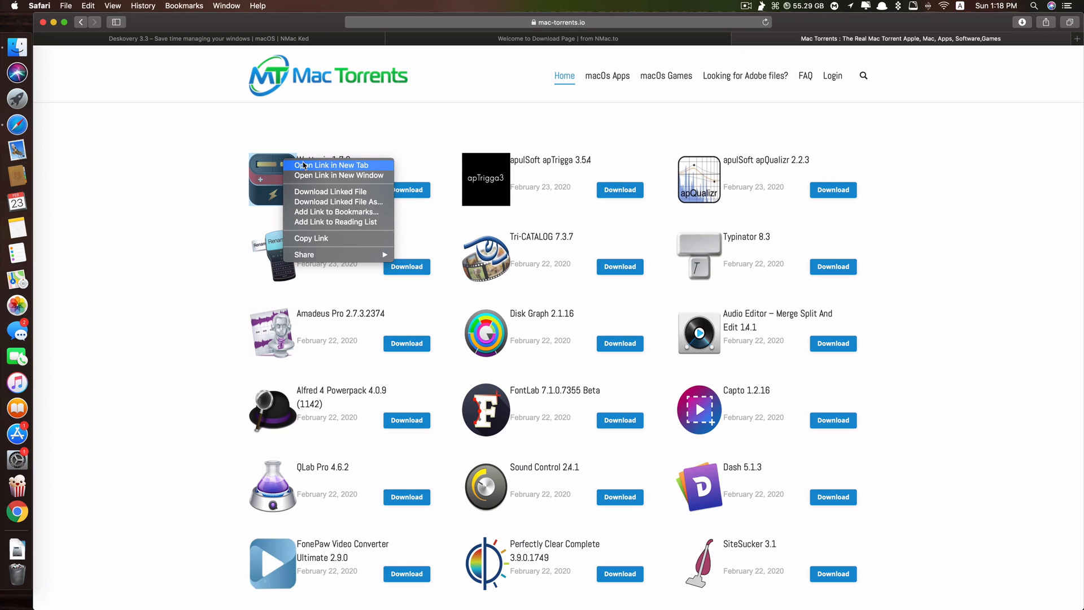
left_click(333, 166)
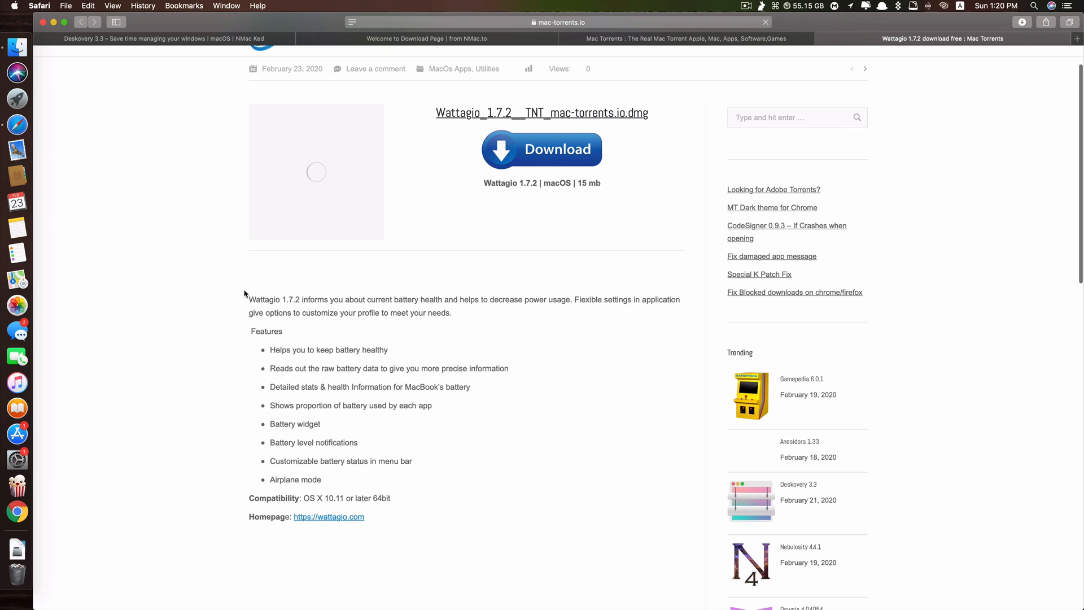
scroll("down", 3)
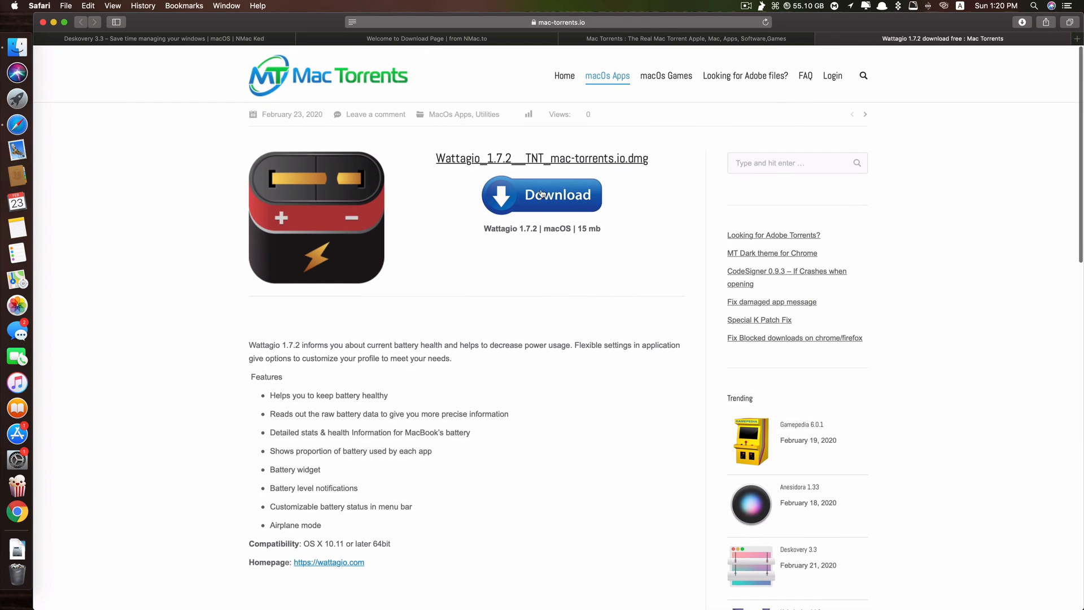
left_click(564, 75)
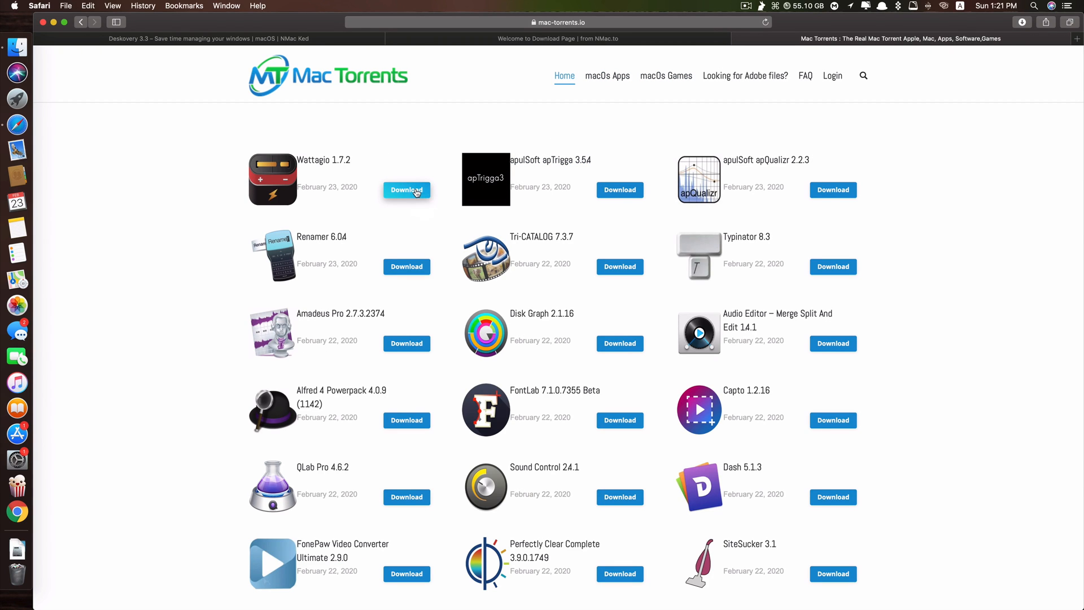
left_click(407, 190)
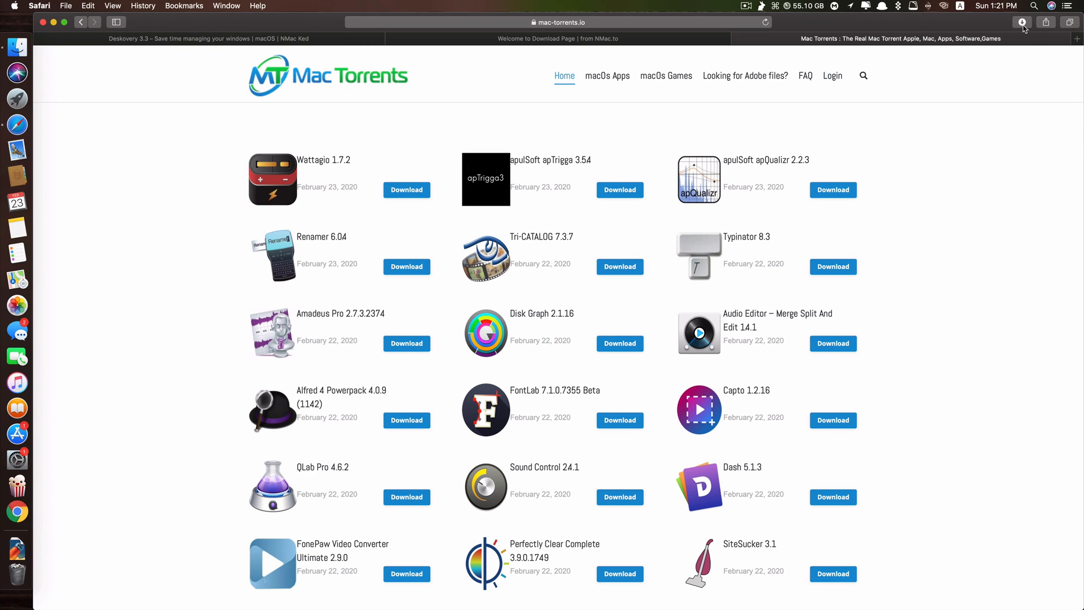
- Open the Wattagio torrent from Safari's downloads and confirm adding it in Folx
left_click(1023, 22)
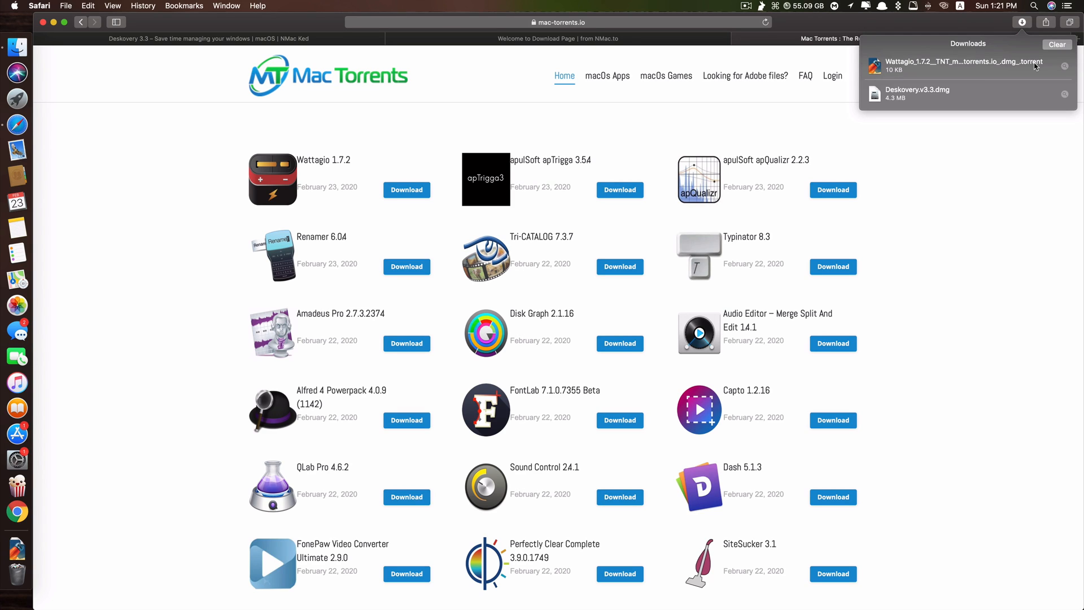
mouse_move(1023, 71)
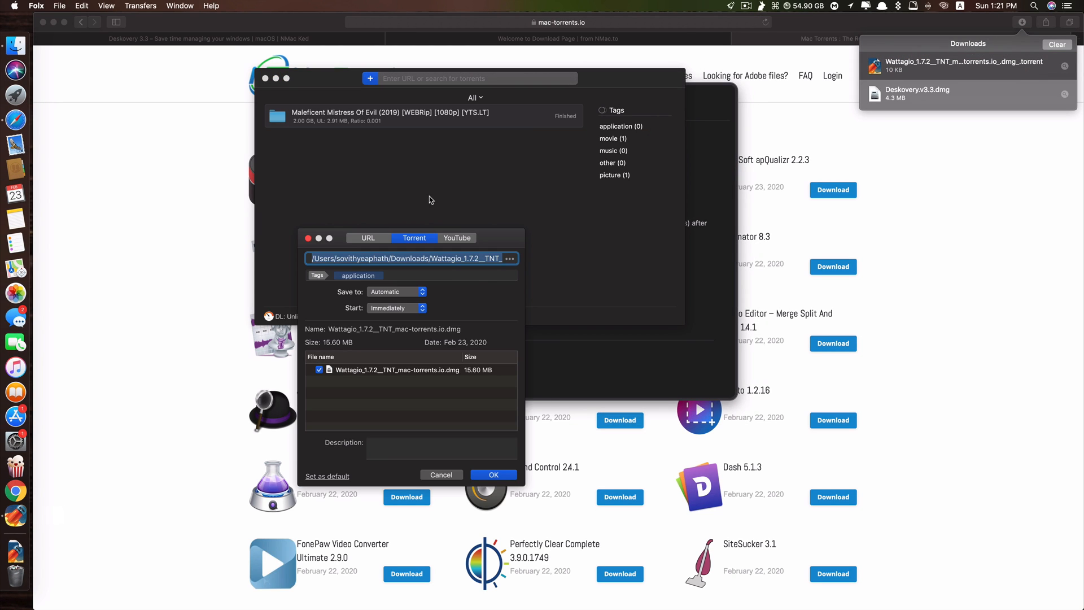
left_click(493, 474)
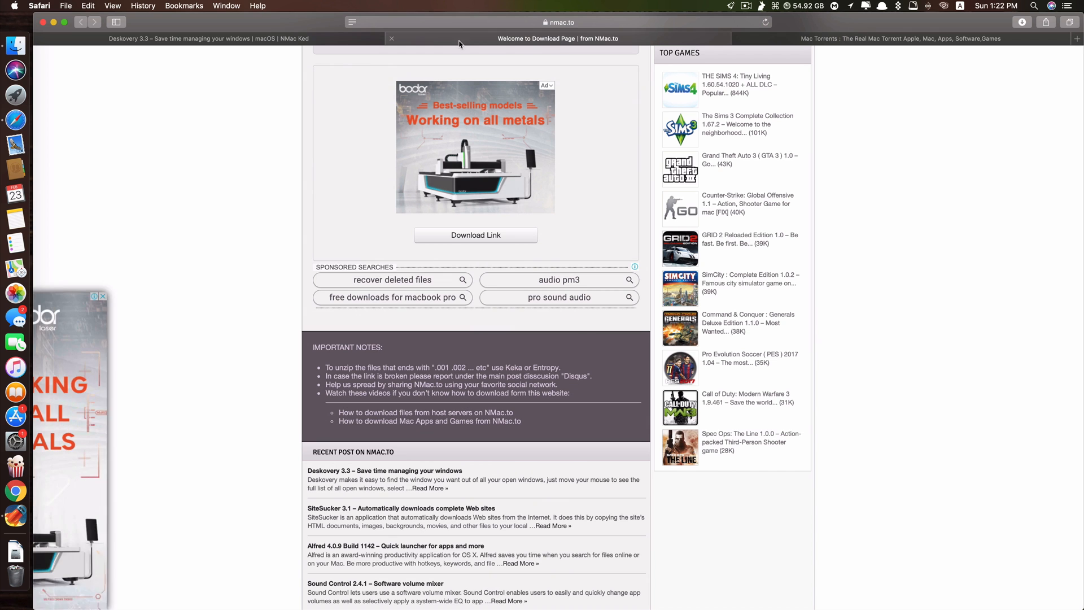
- Search NMac Ked for 'photoshop', then 'final cut pro', and open Final Cut Pro 10.4.8
left_click(201, 38)
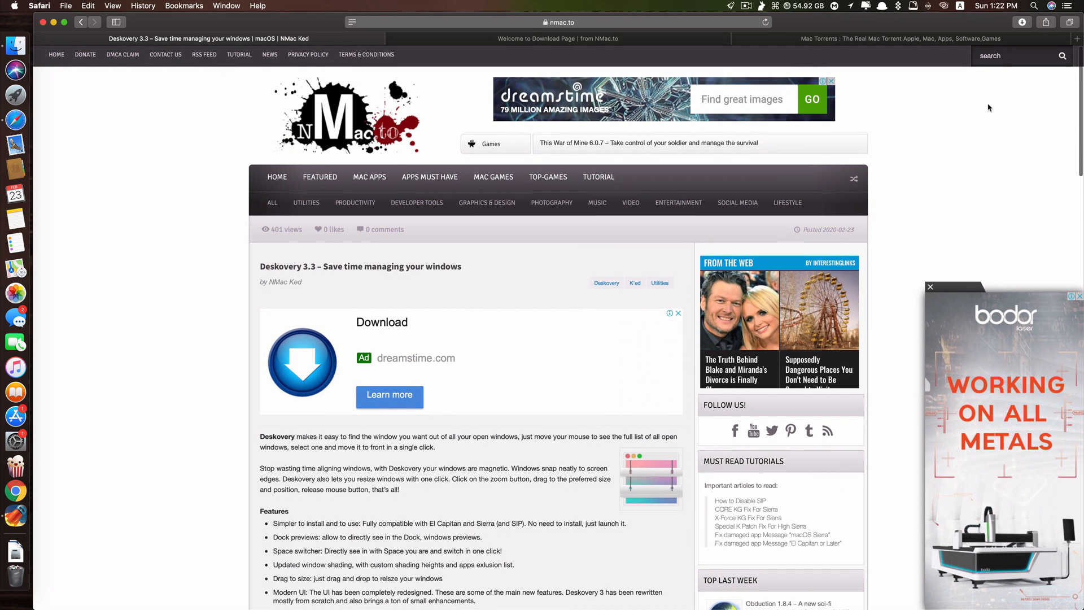
left_click(1022, 56)
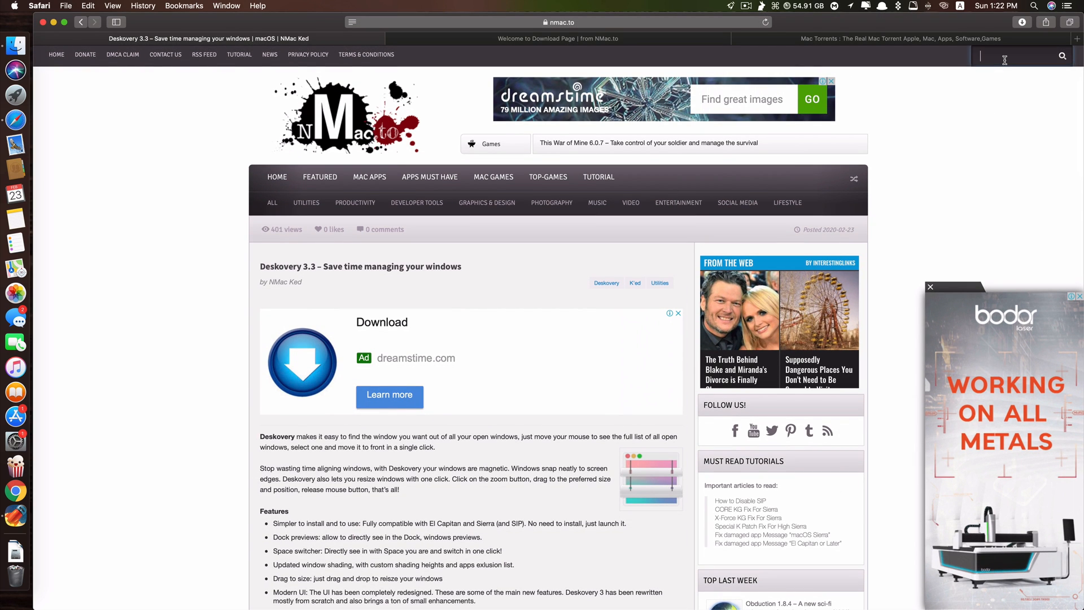
type("photoshop")
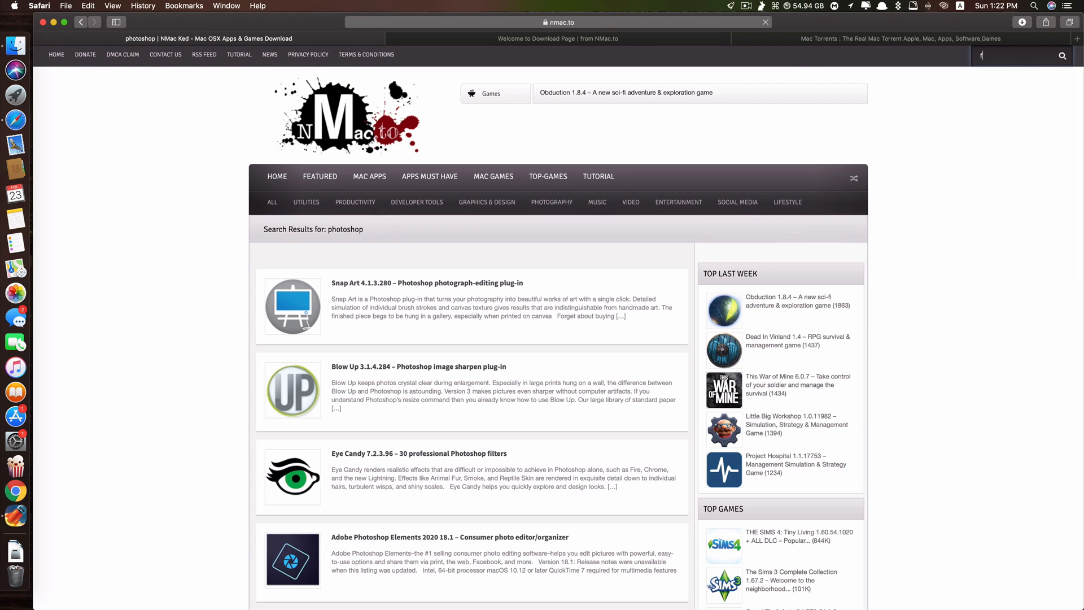
type("final cut pro")
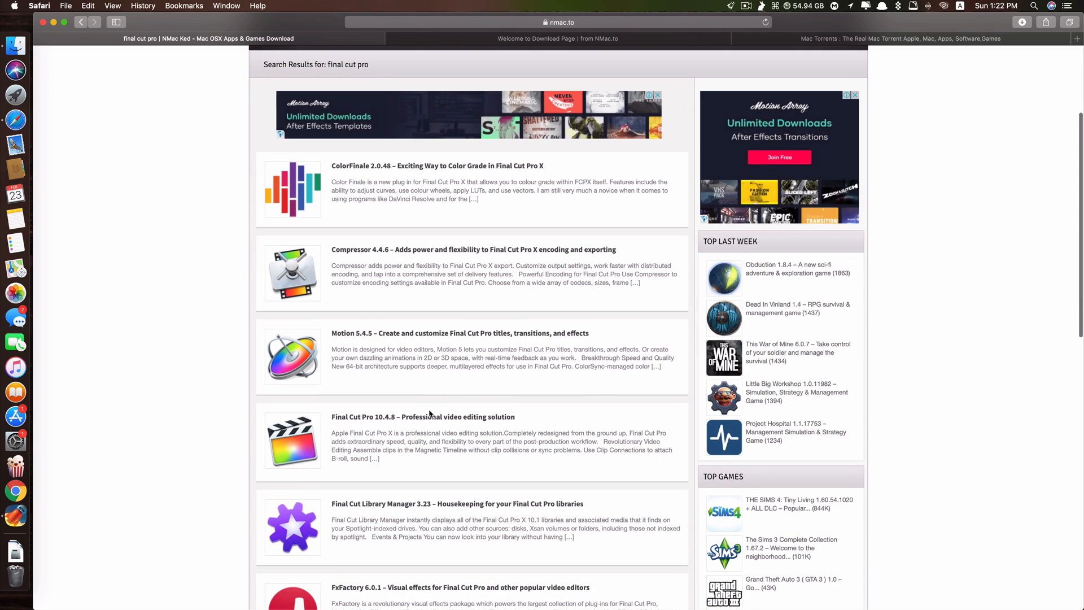
left_click(423, 416)
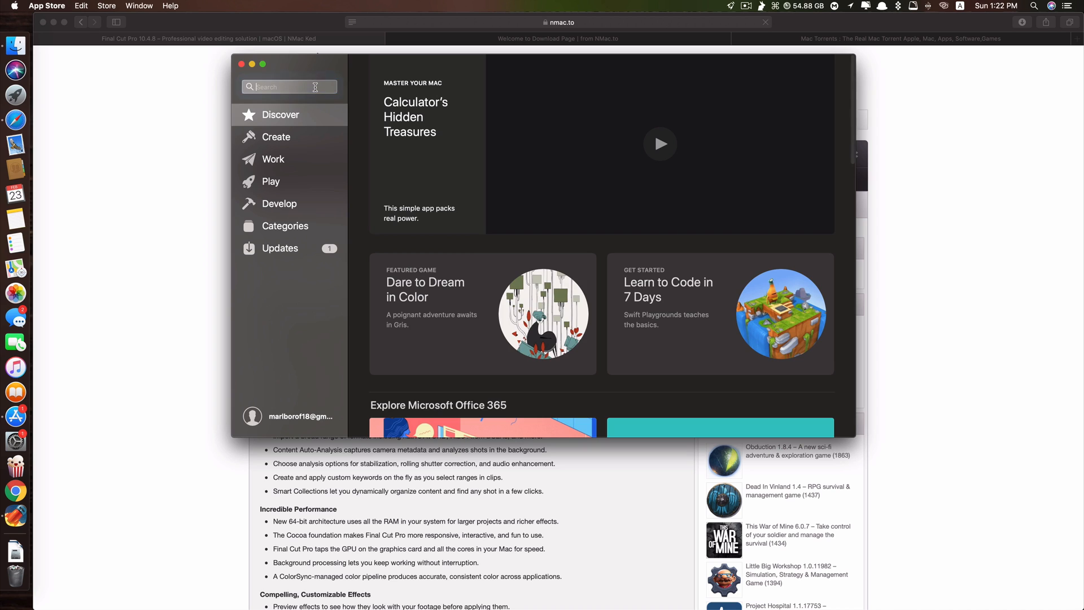
- Search App Store for Final Cut Pro ($299.99), then close App Store and minimise Safari
type("final cut pro")
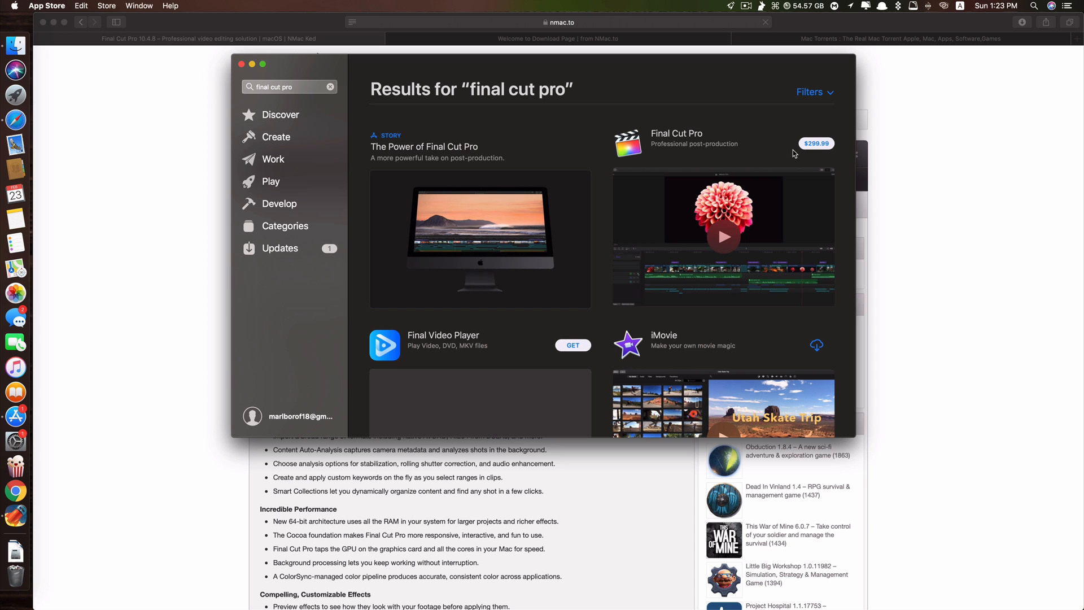
mouse_move(678, 140)
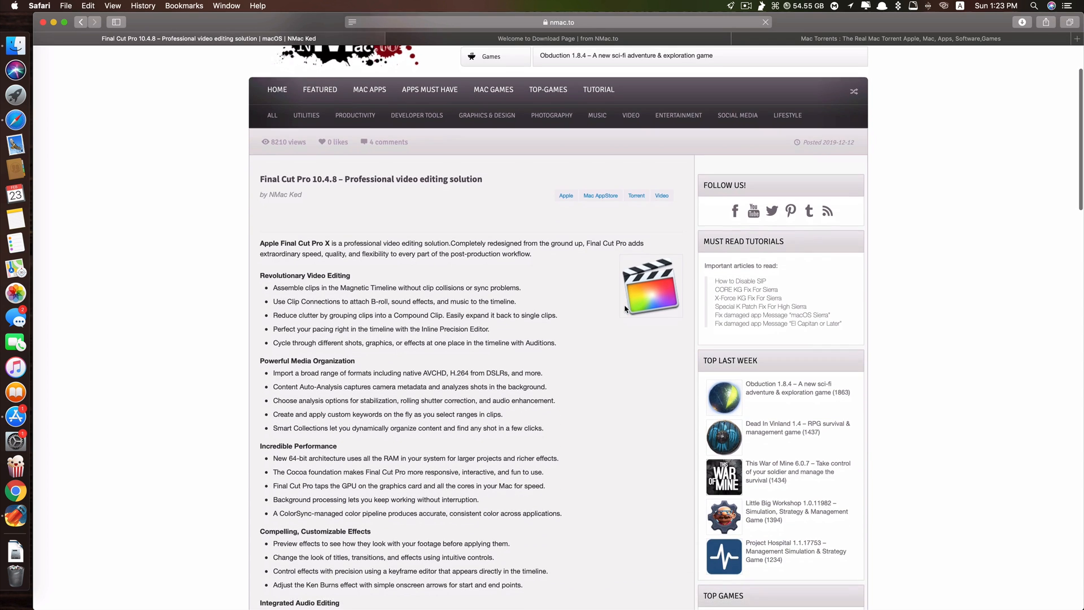
scroll("down", 3)
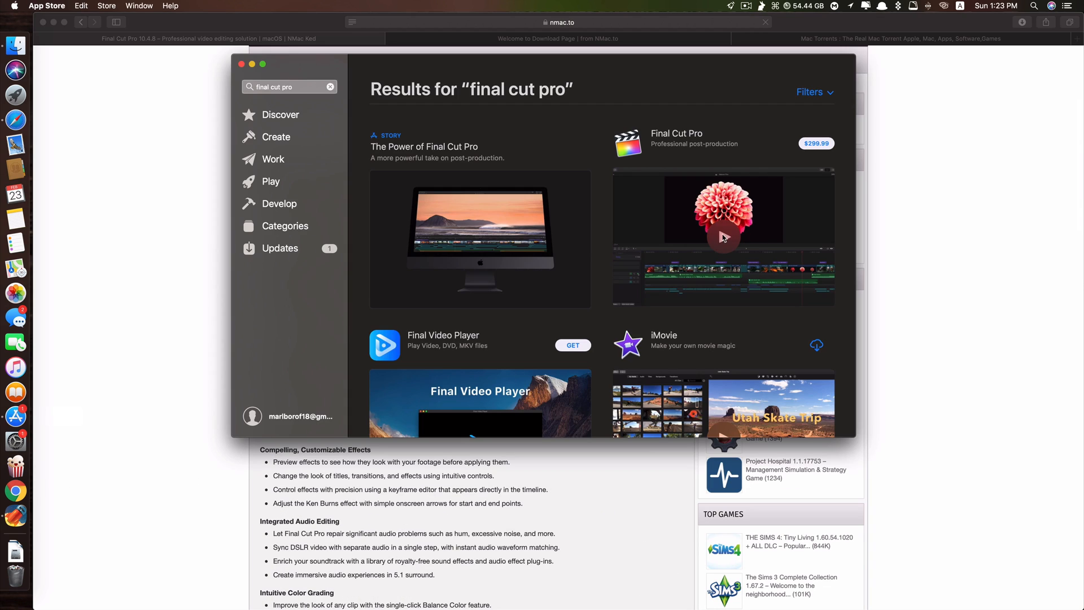
left_click(241, 63)
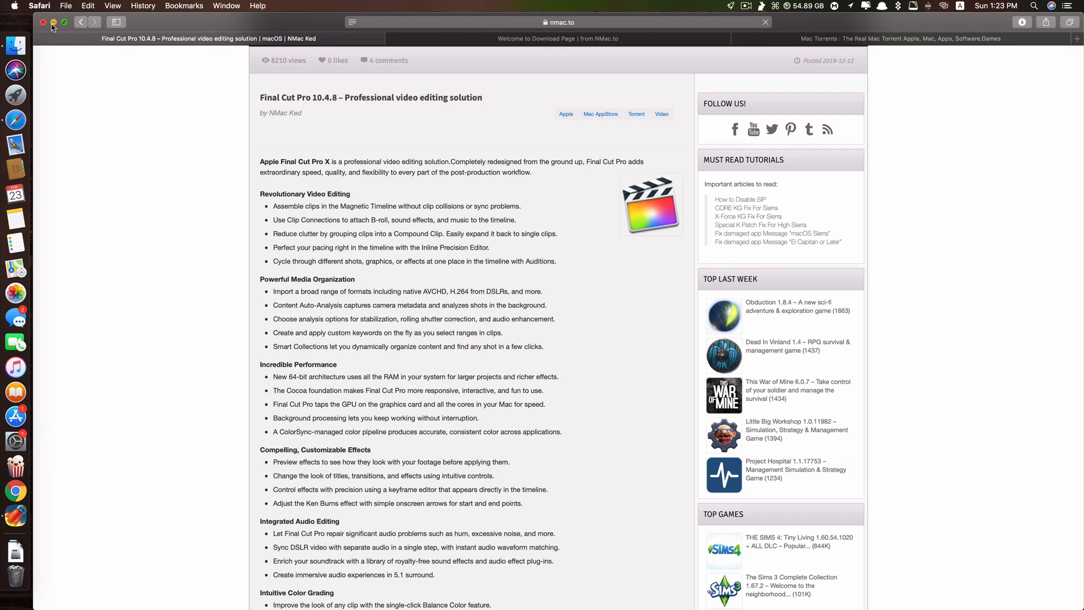
left_click(43, 22)
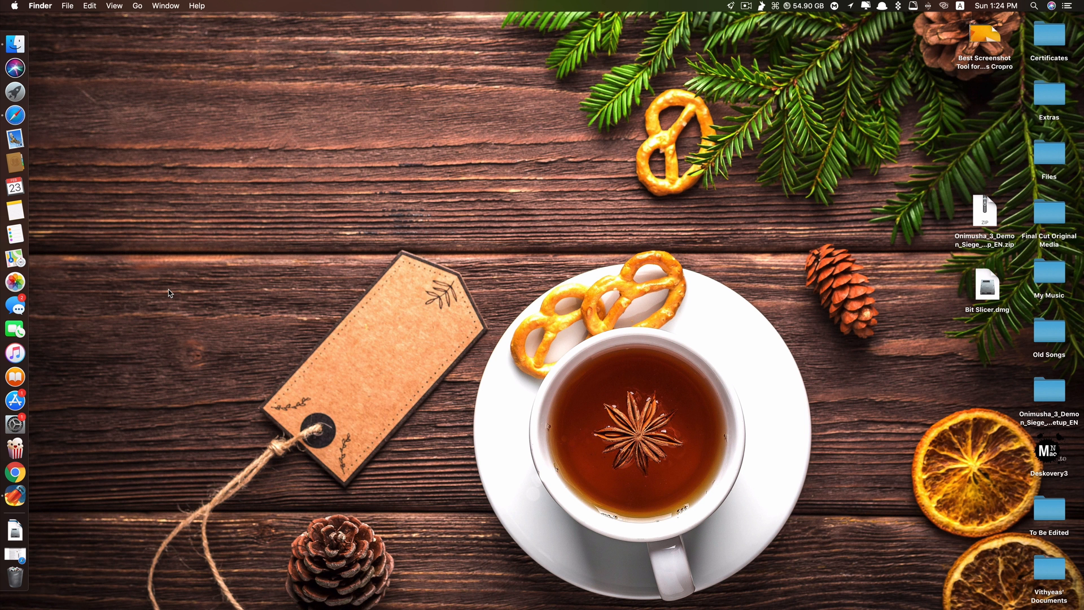